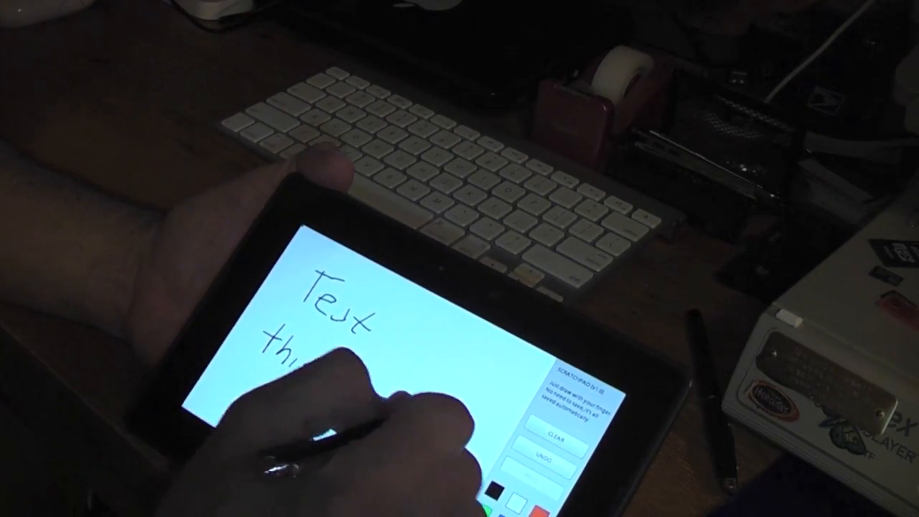
# Handwrite the second line of the note below 'Test' in black ink
pyautogui.moveTo(287, 352); pyautogui.dragTo(467, 445)
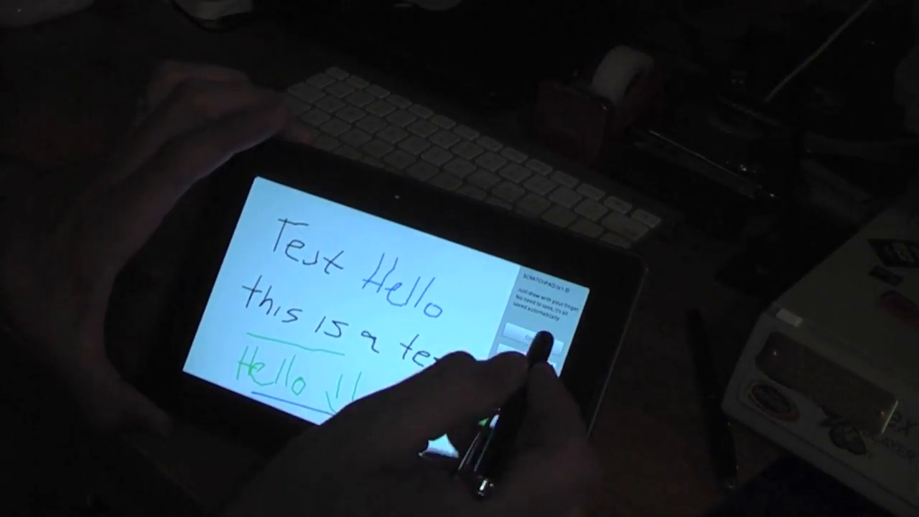
# Clear the canvas, erasing all the black, blue and green handwritten notes
pyautogui.click(532, 338)
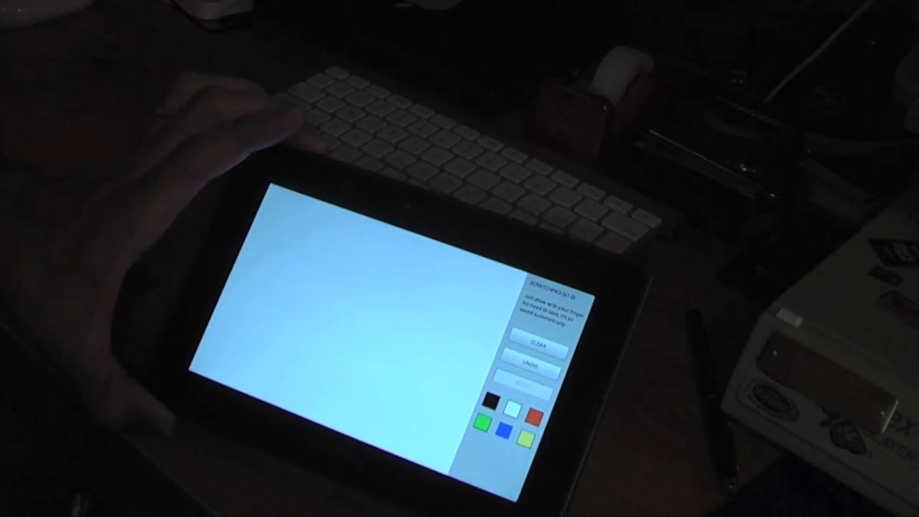